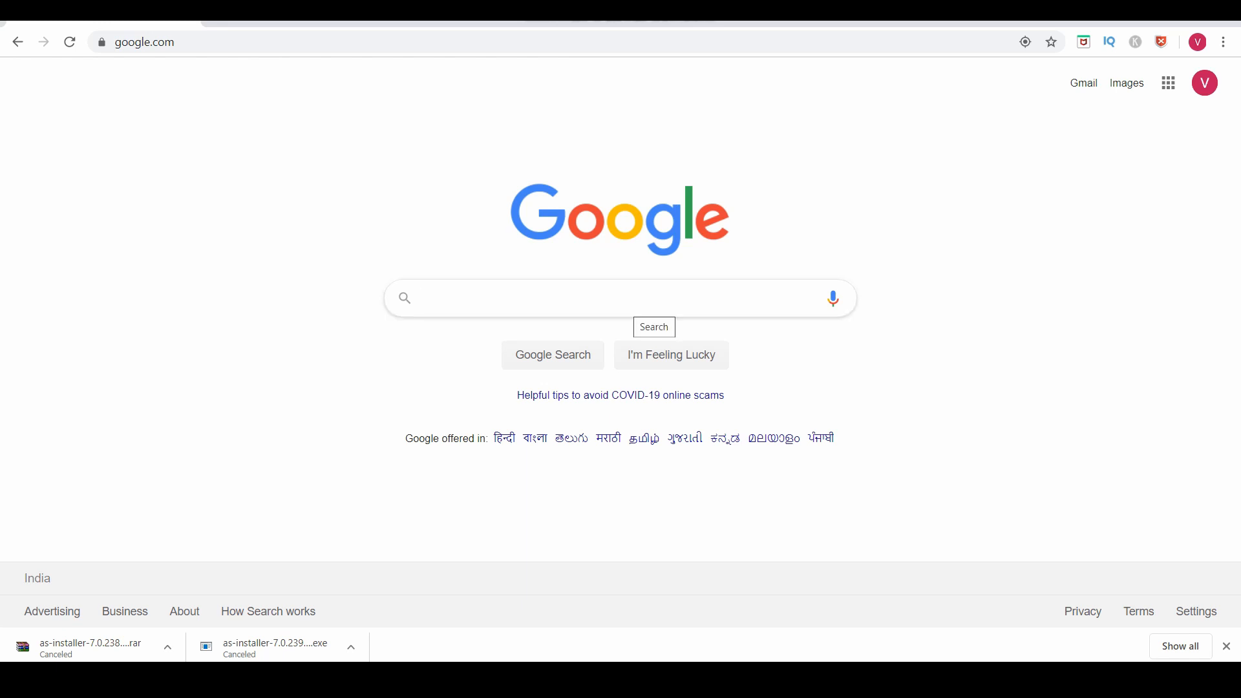
Search Google for 'atmel studio 7' and reach Microchip's Atmel Studio 7 page
text(atmel stu)
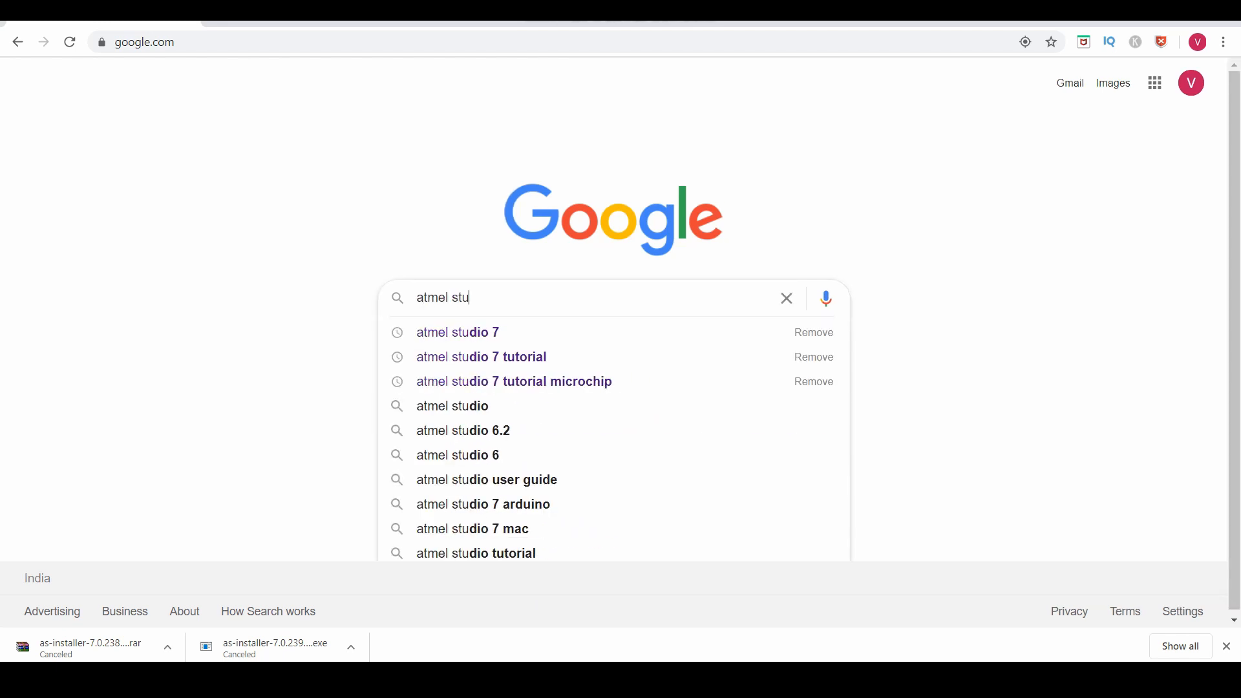
click(456, 332)
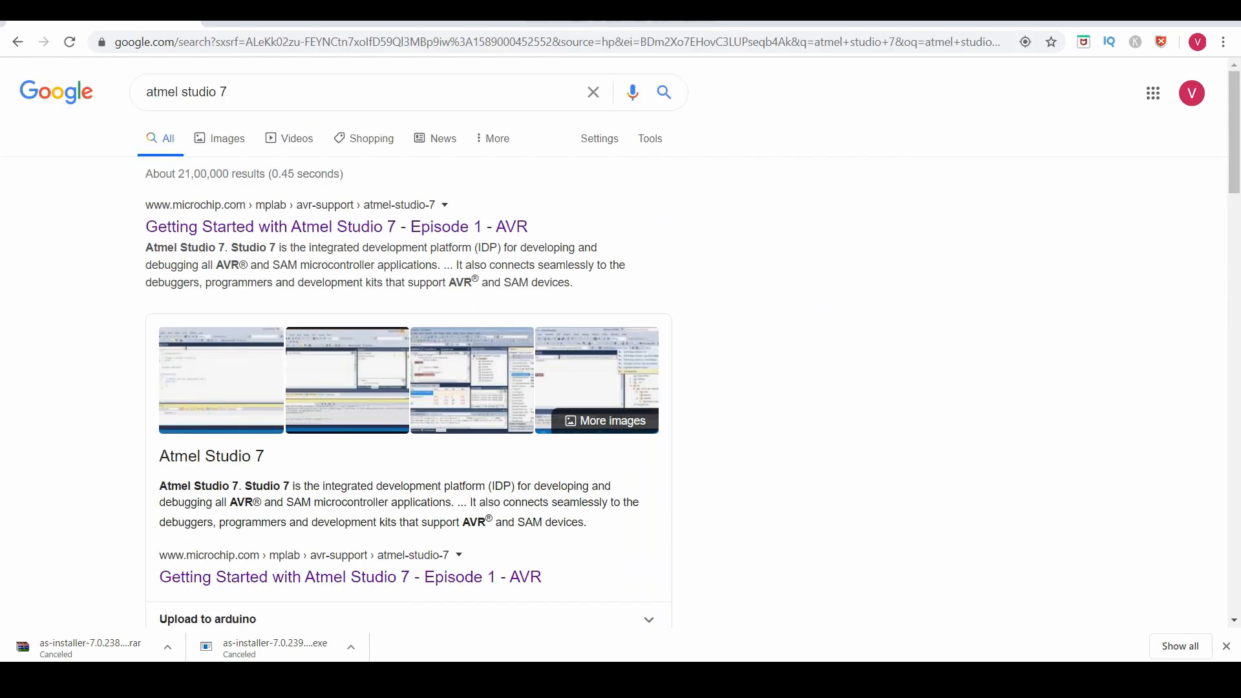
mouse_move(336, 227)
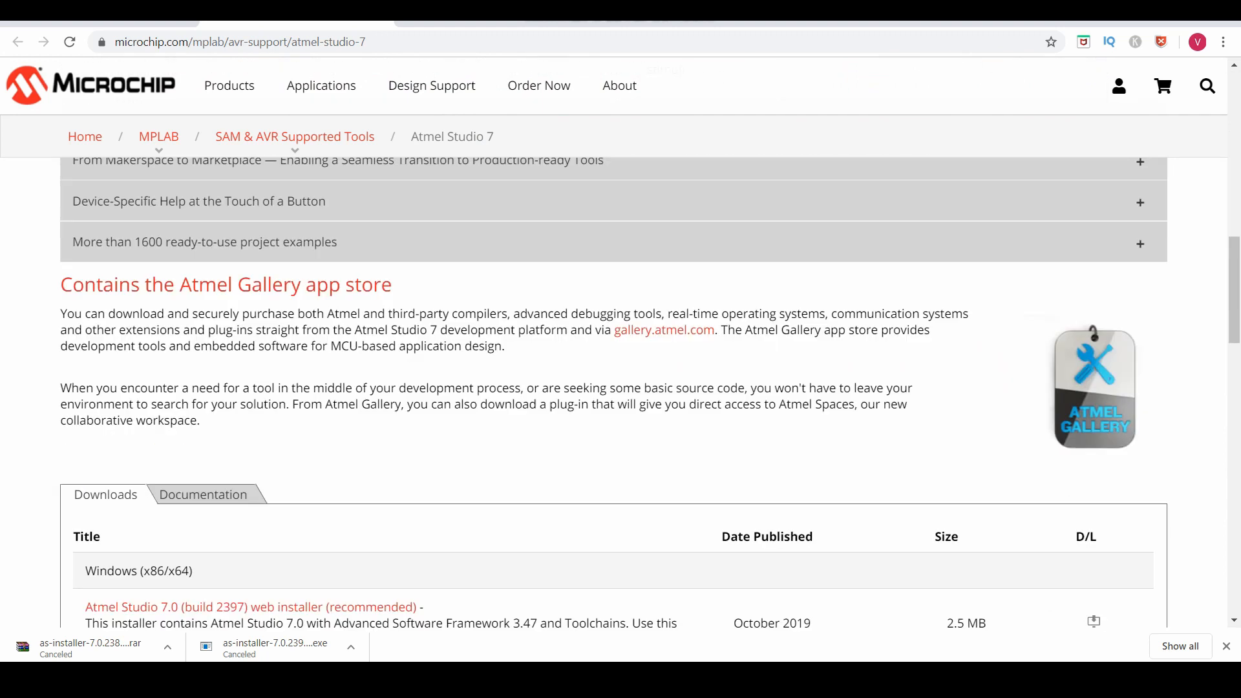
Scroll to the Windows (x86/x64) downloads table listing the web and offline installers
scroll(down, 3)
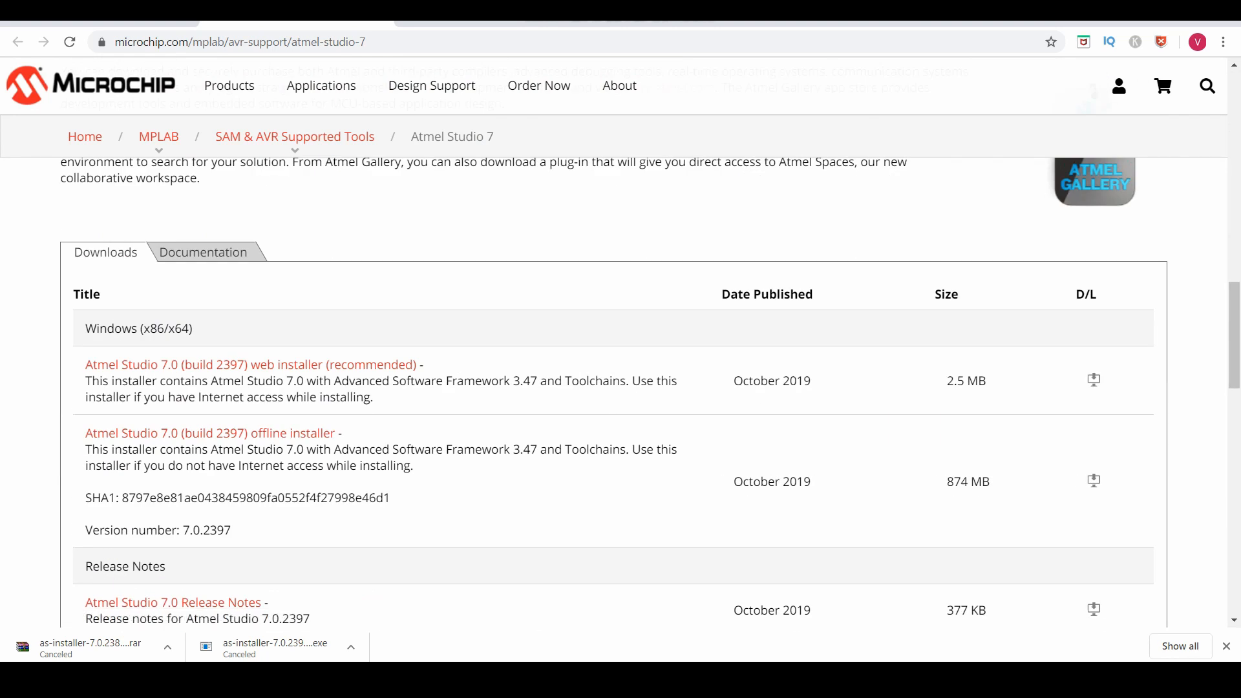
mouse_move(251, 365)
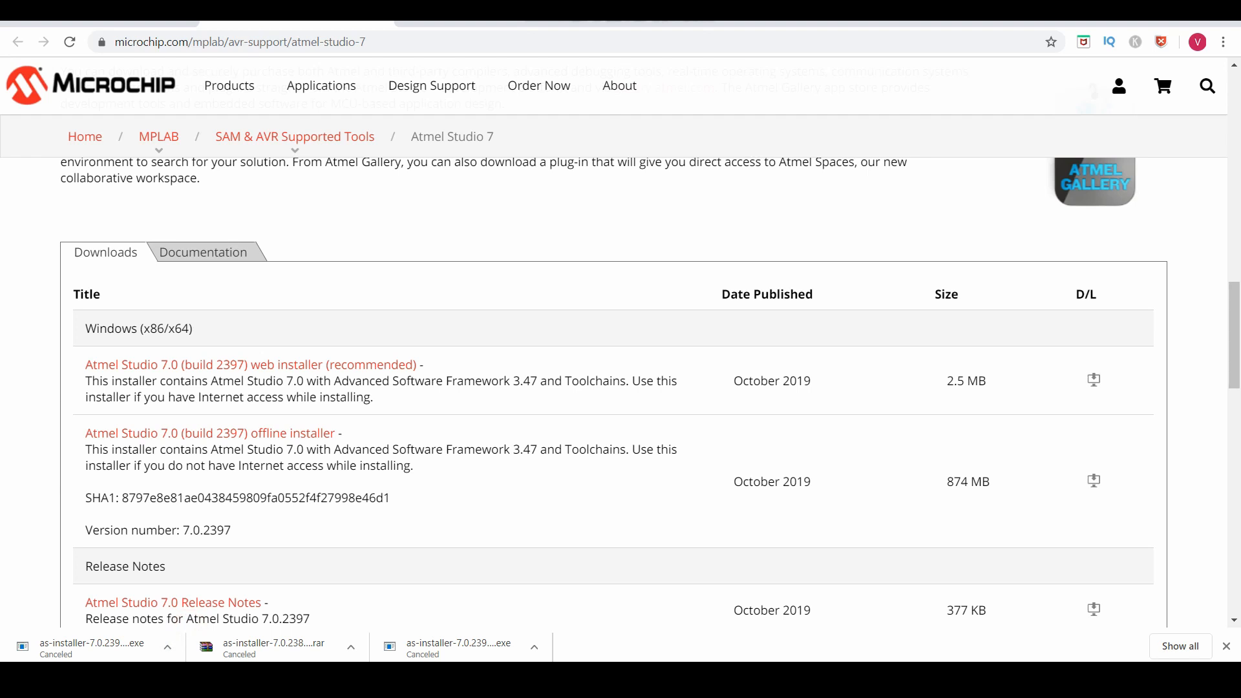
Switch to the Notepad notes holding the ATMEL STUDIO Google Drive link
click(18, 42)
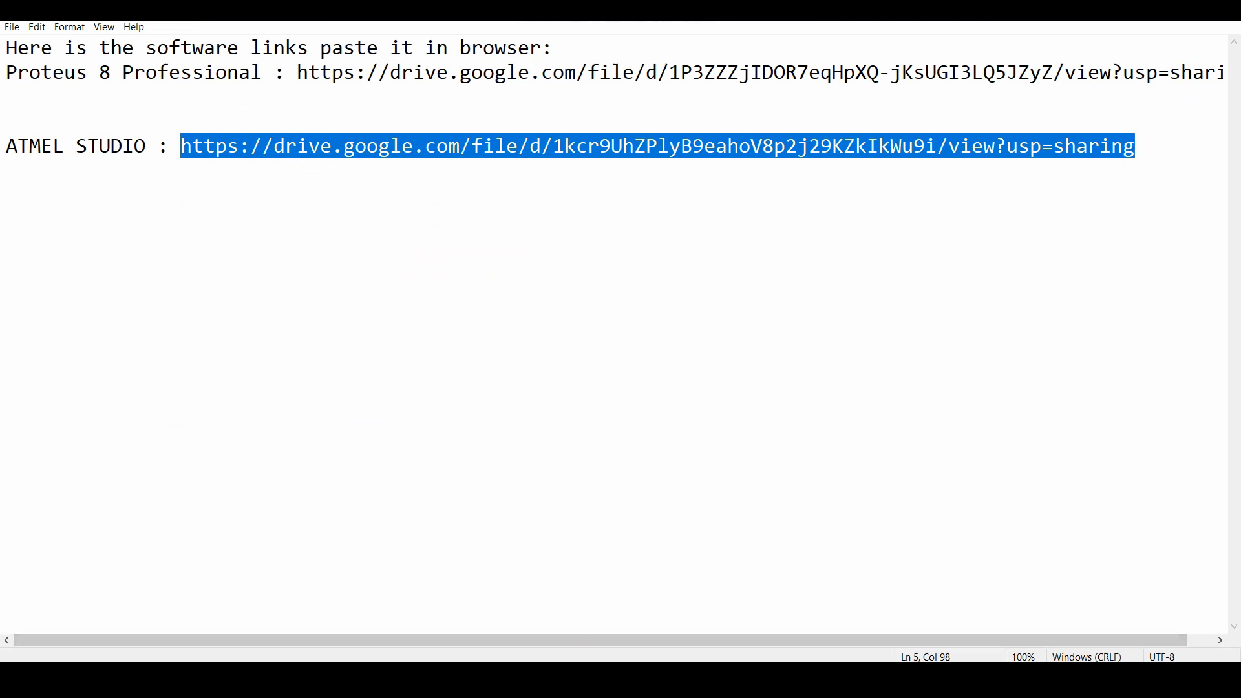
Open the ATMEL STUDIO Drive link to the as-installer-7.0.2389-full.rar page in Chrome
click(555, 146)
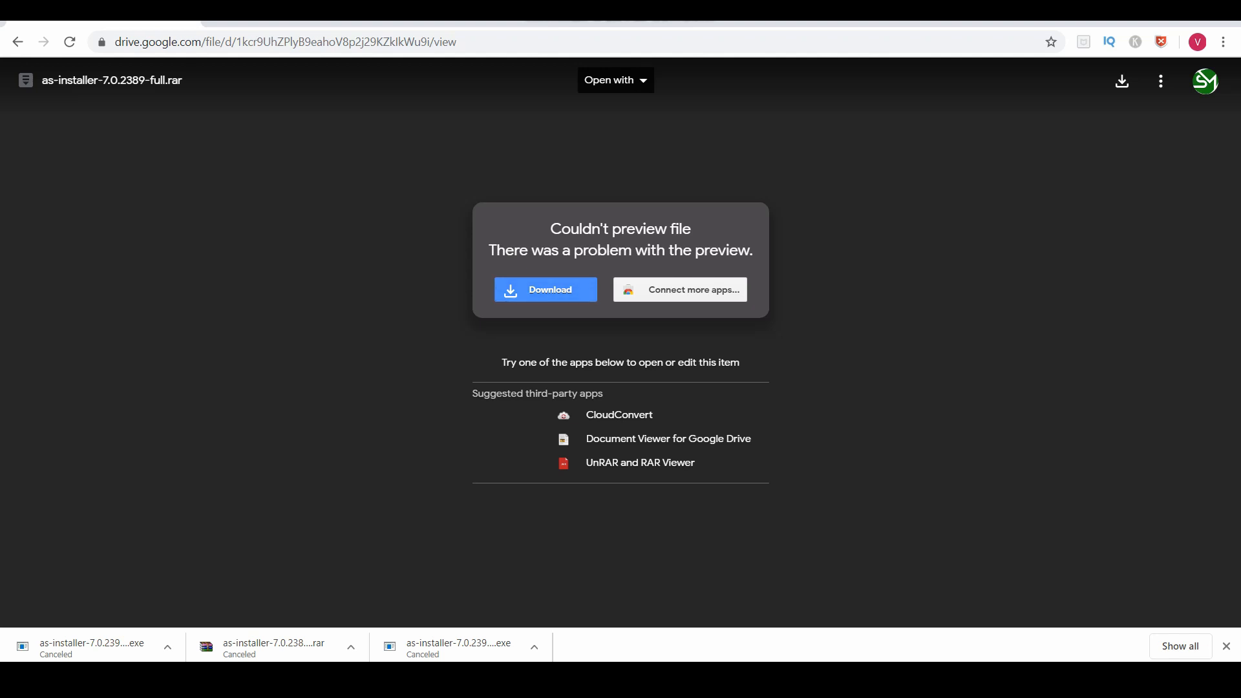
Download as-installer-7.0.2389-full.rar anyway past Drive's virus-scan warning
click(545, 288)
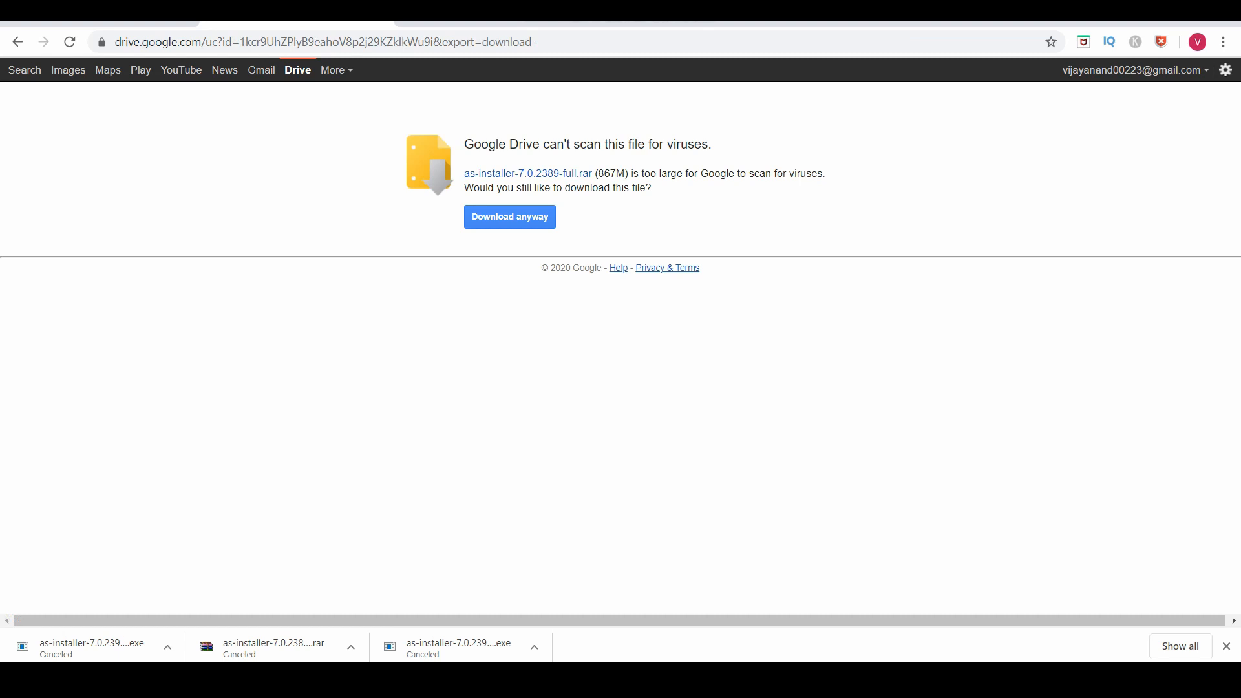
click(510, 216)
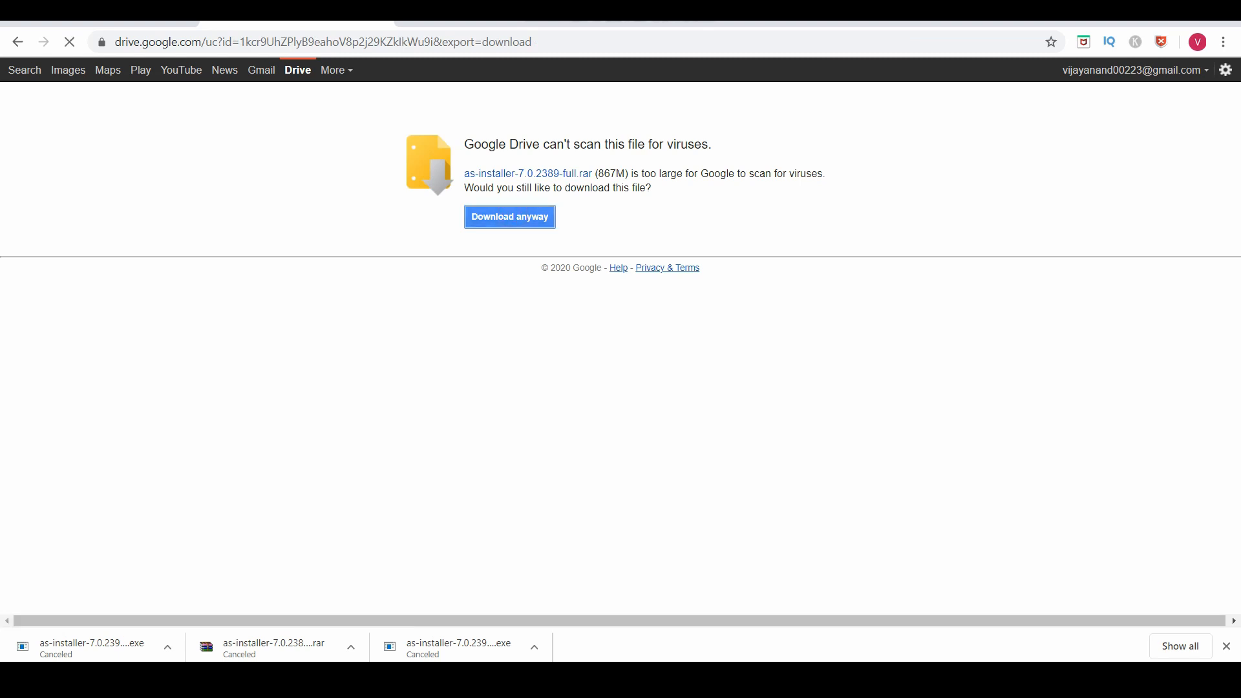
click(509, 216)
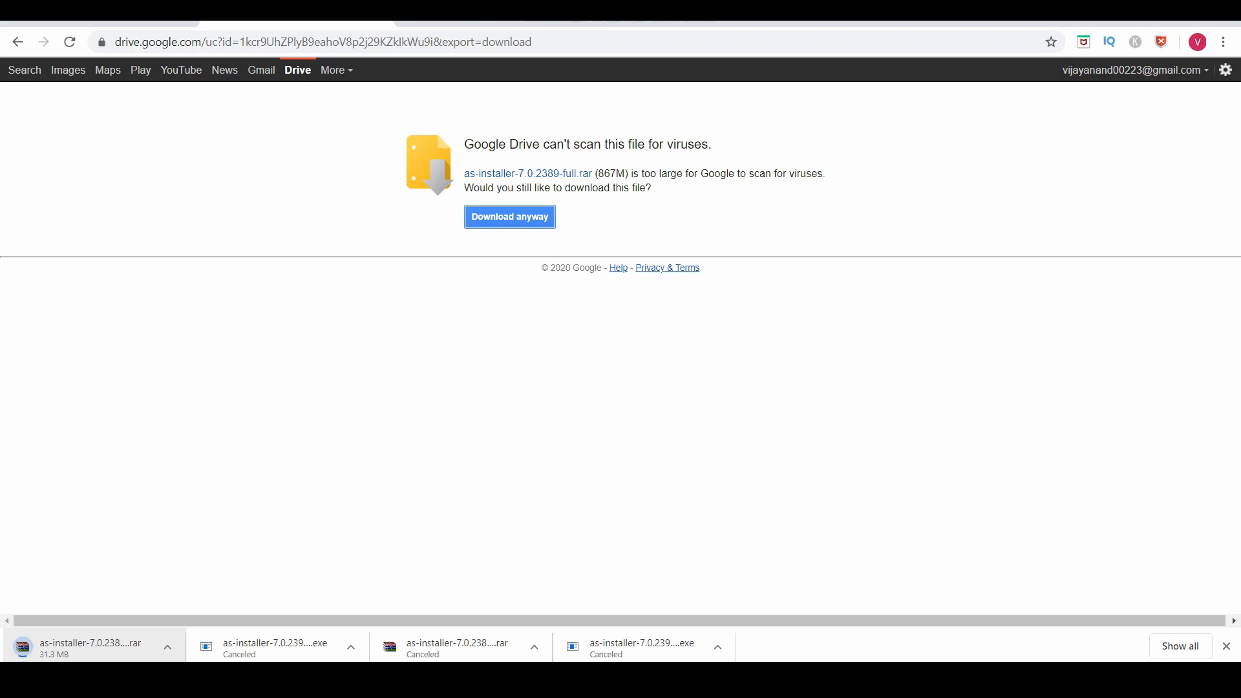
Cancel the in-progress as-installer-7.0.2389-full.rar download from Chrome's download bar
click(166, 646)
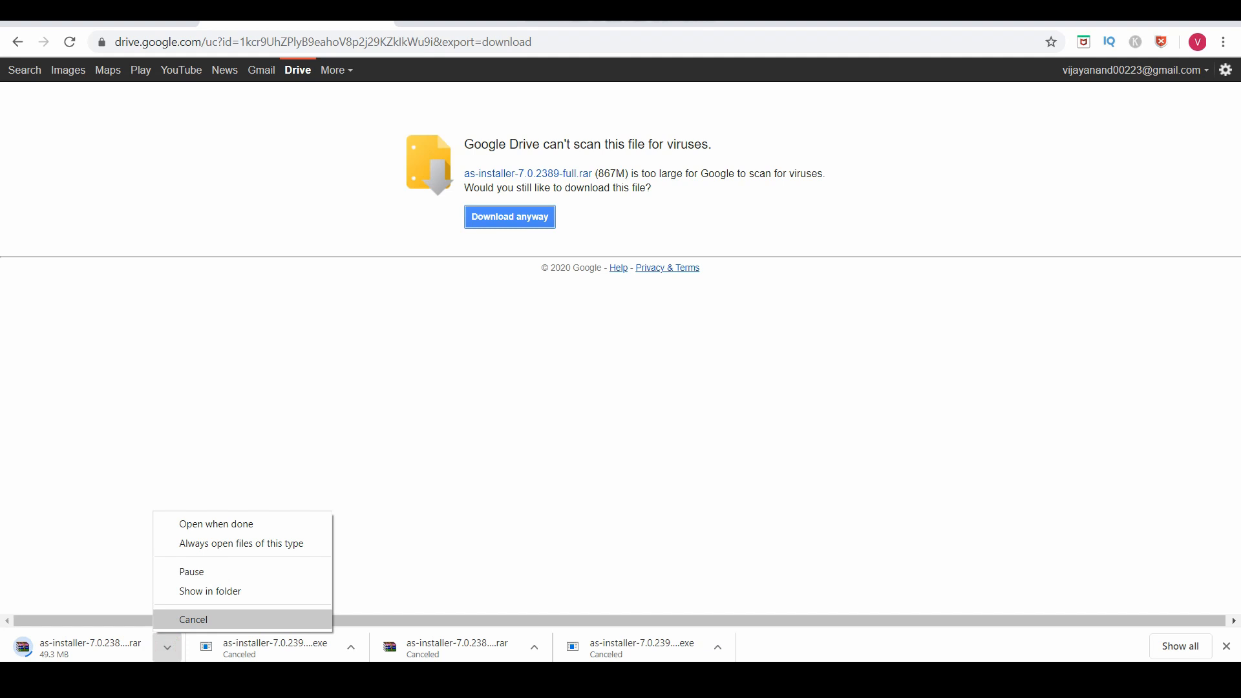
click(193, 620)
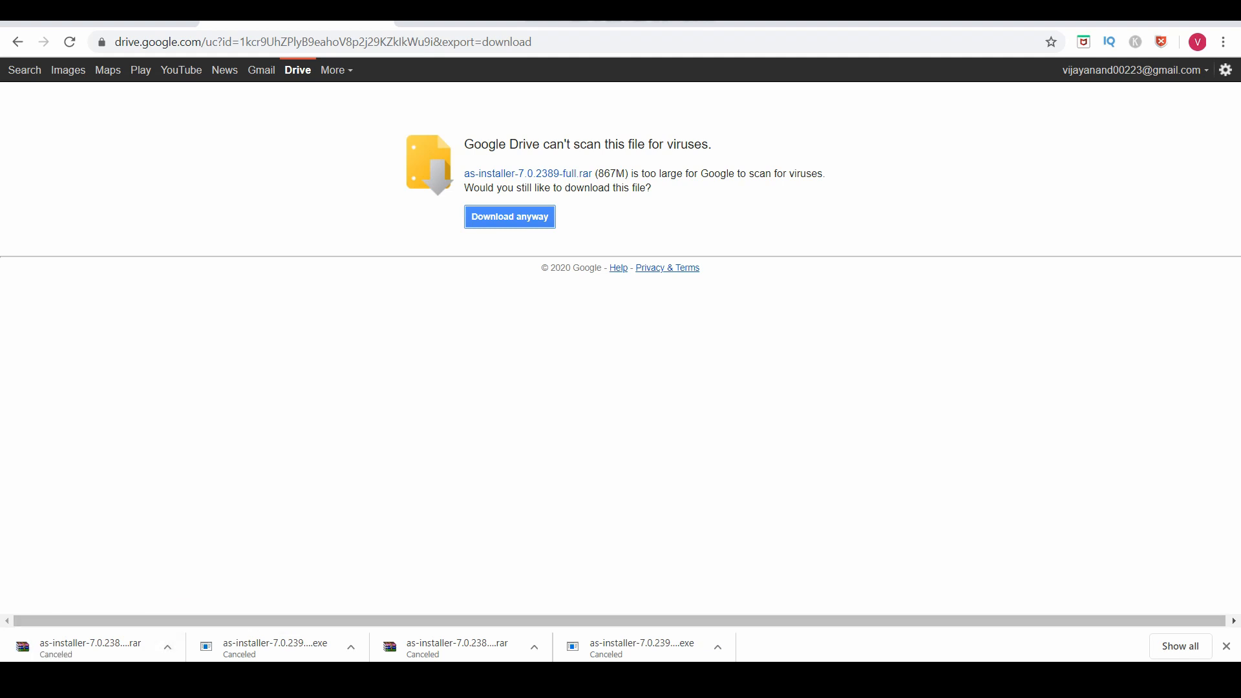